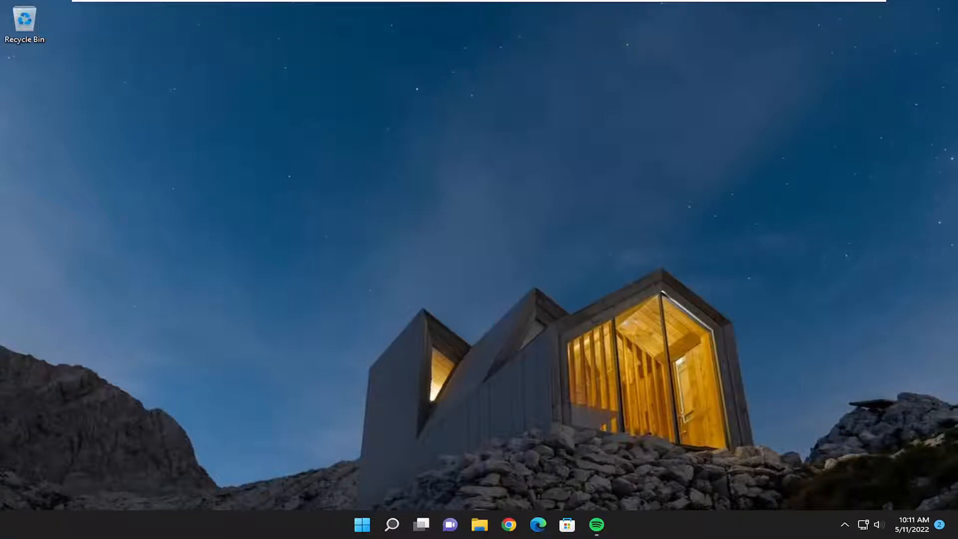
# Search for cmd and bring up Command Prompt's extra launch options
pyautogui.click(392, 524)
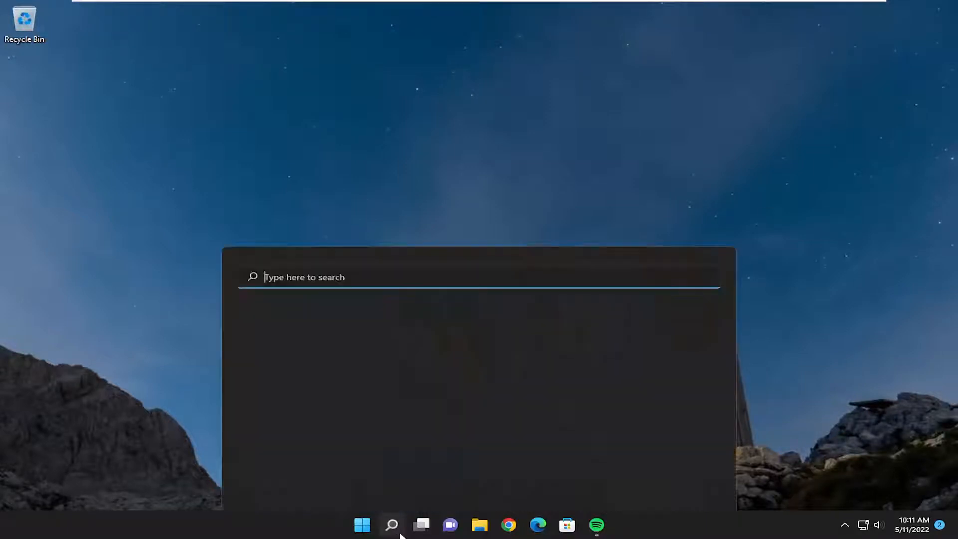
pyautogui.write('cmd')
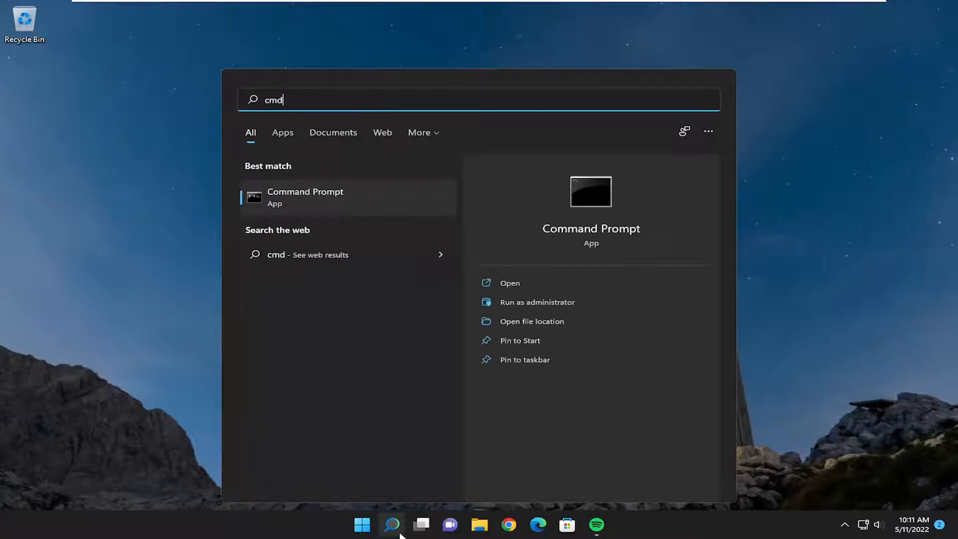
pyautogui.moveTo(324, 210)
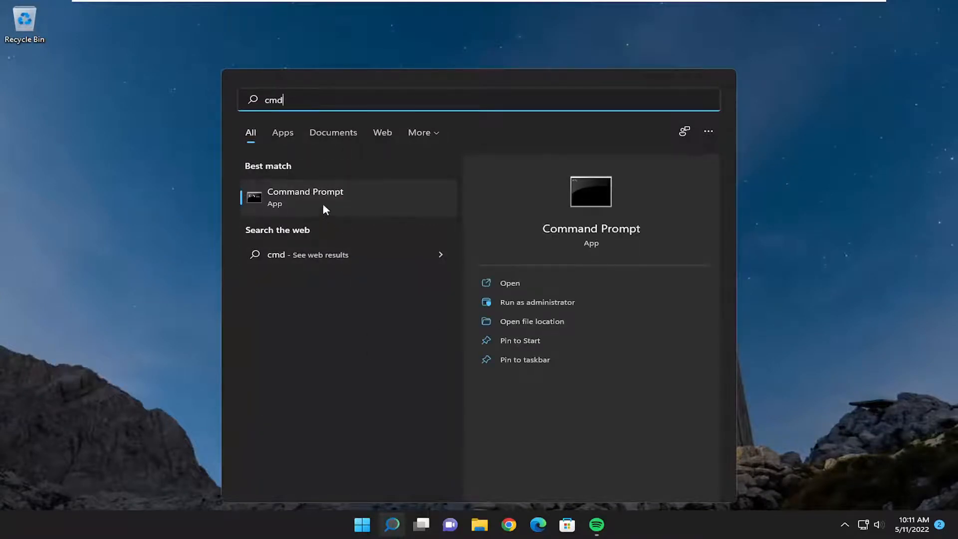
pyautogui.moveTo(305, 202)
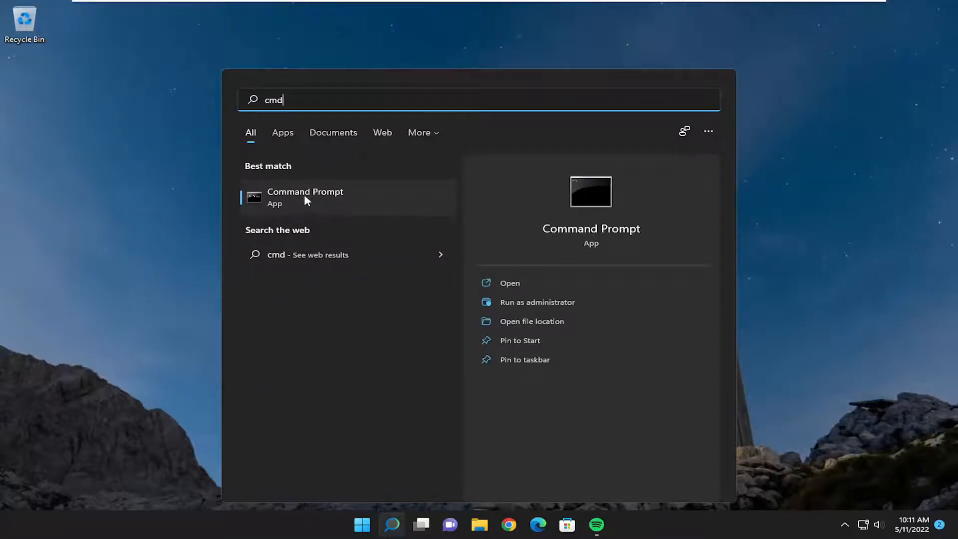
pyautogui.rightClick(304, 197)
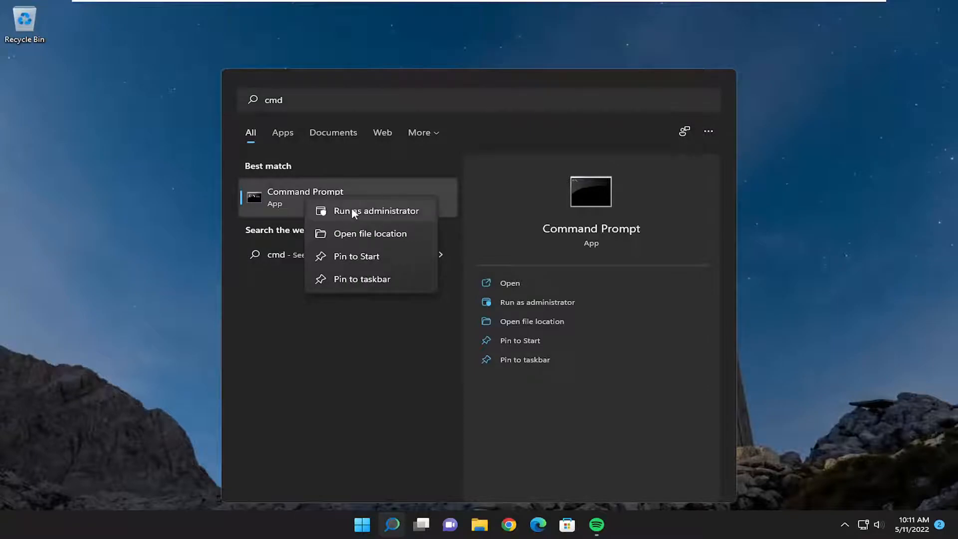
# Launch Command Prompt as administrator and approve the User Account Control prompt
pyautogui.click(377, 210)
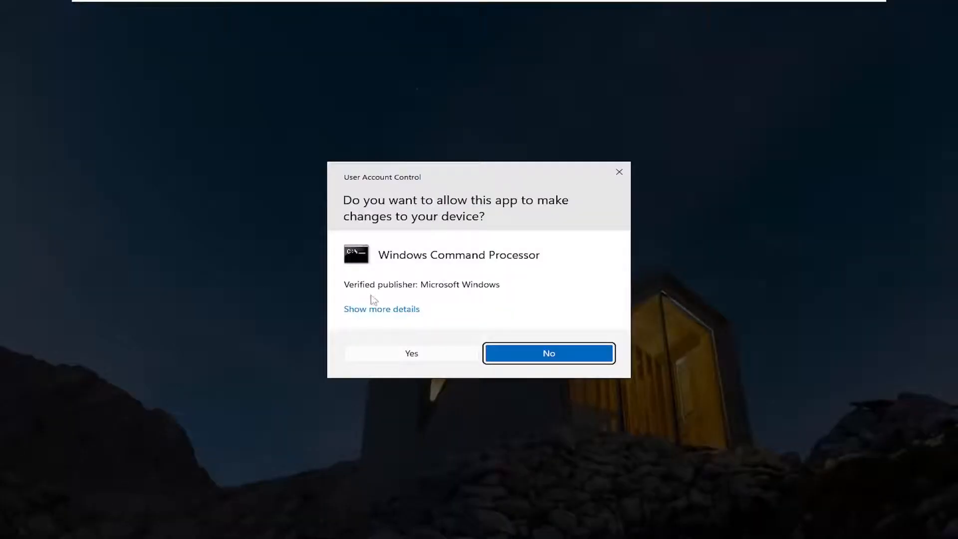
pyautogui.click(410, 353)
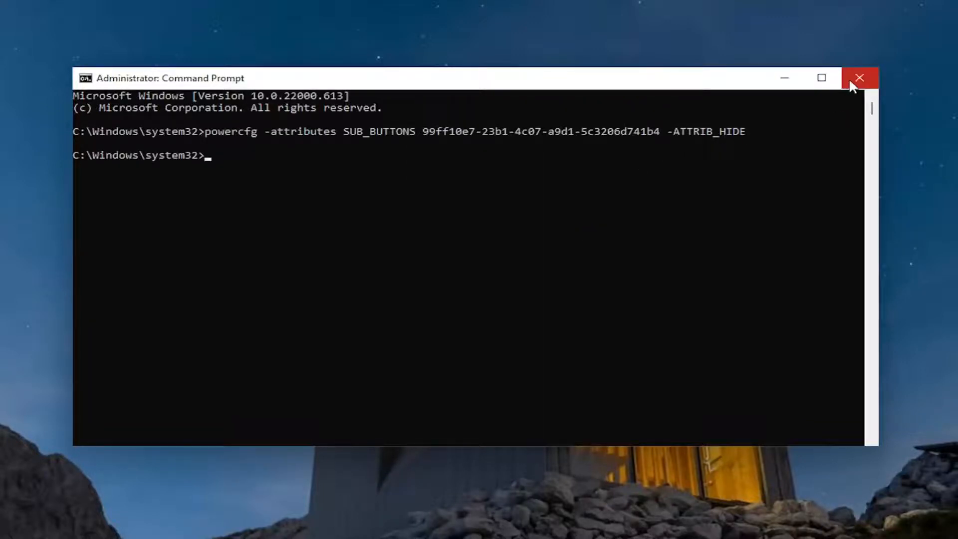
pyautogui.click(860, 78)
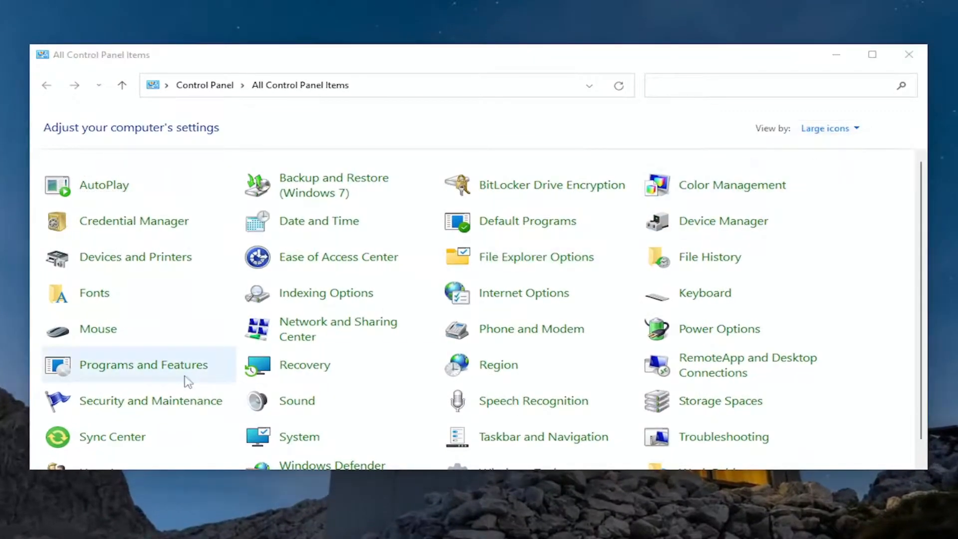
pyautogui.moveTo(719, 329)
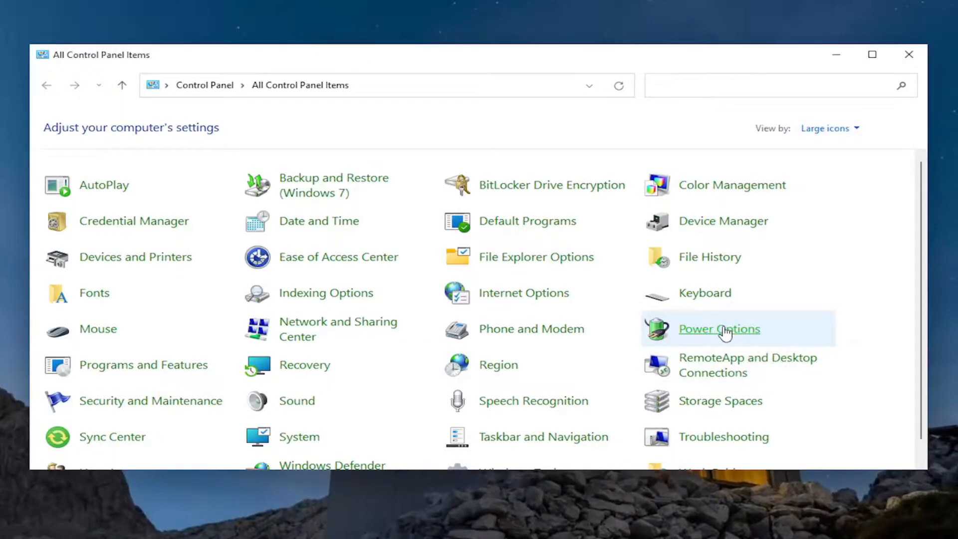
# Go to Power Options and edit the High performance plan's settings
pyautogui.click(719, 329)
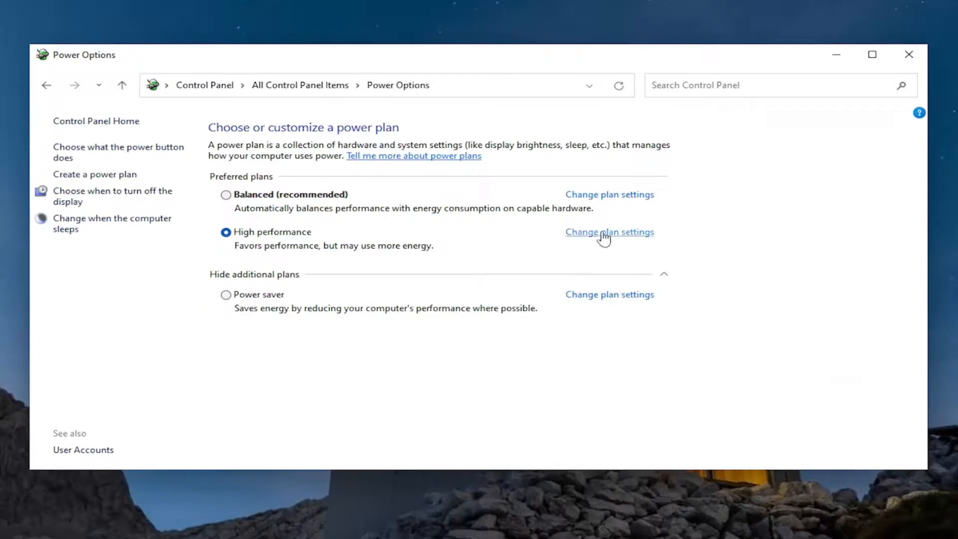
pyautogui.click(609, 231)
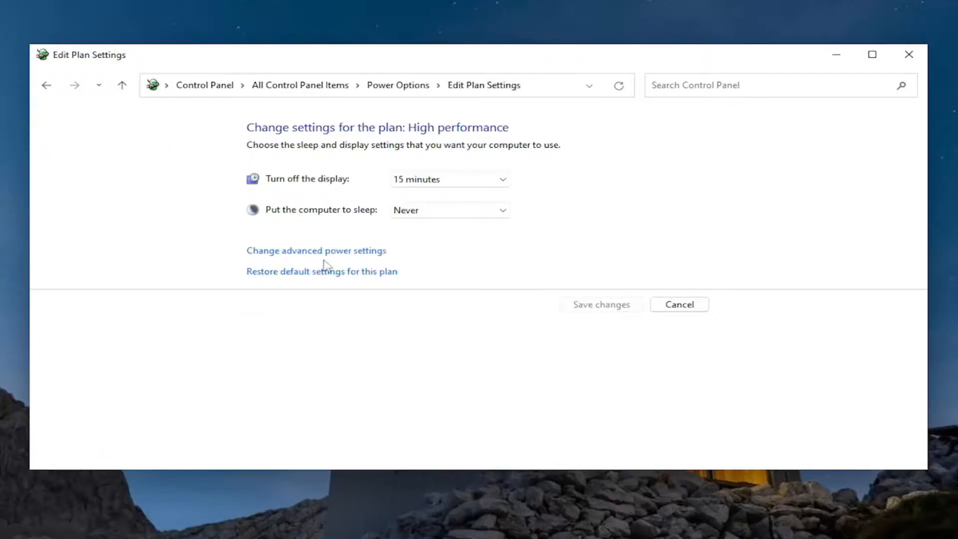
# In advanced power settings, reveal Lid open action (Turn on the display), then confirm with OK
pyautogui.click(316, 250)
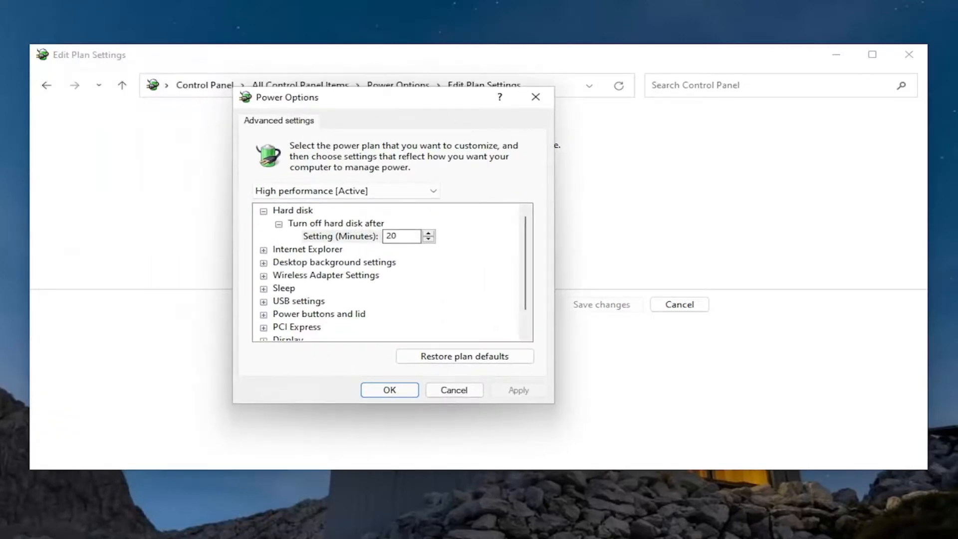
pyautogui.click(318, 288)
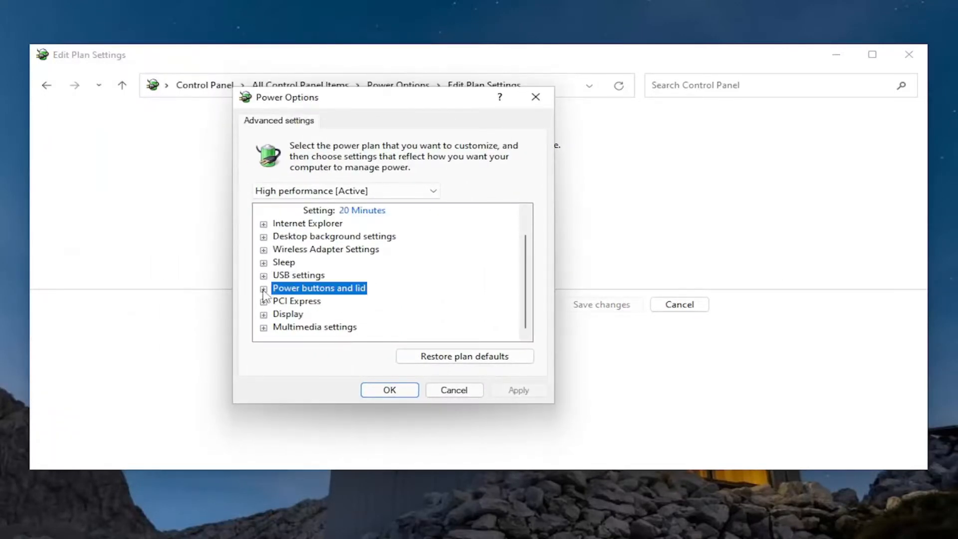
pyautogui.click(264, 288)
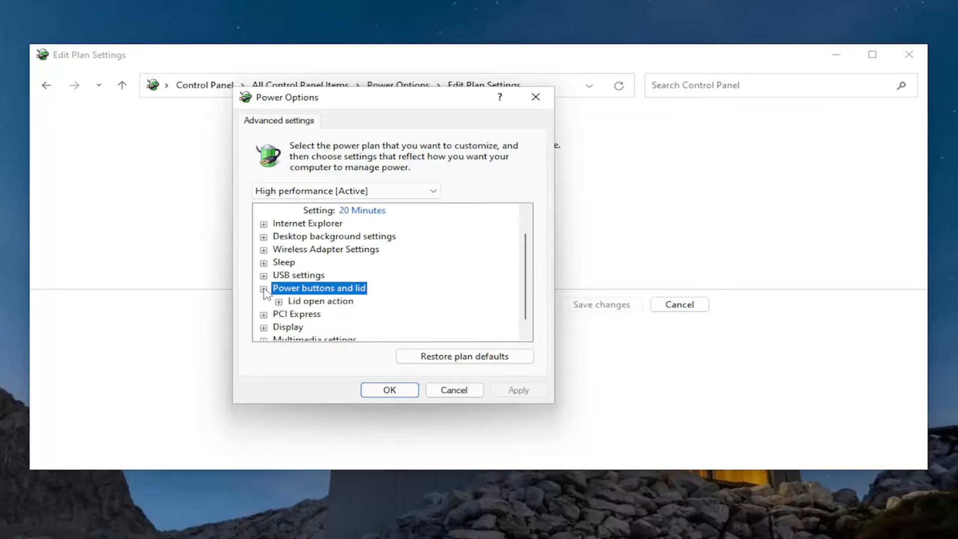
pyautogui.click(278, 301)
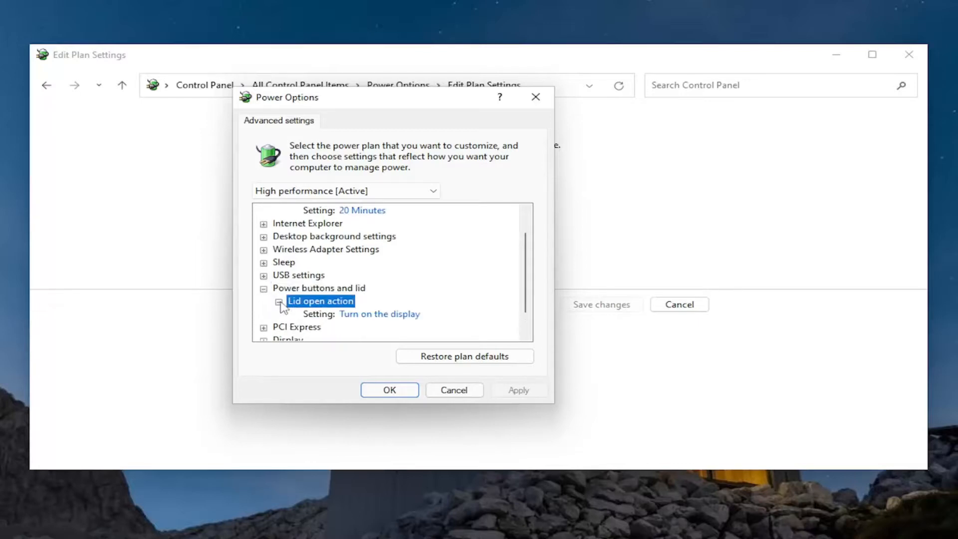
pyautogui.moveTo(320, 300)
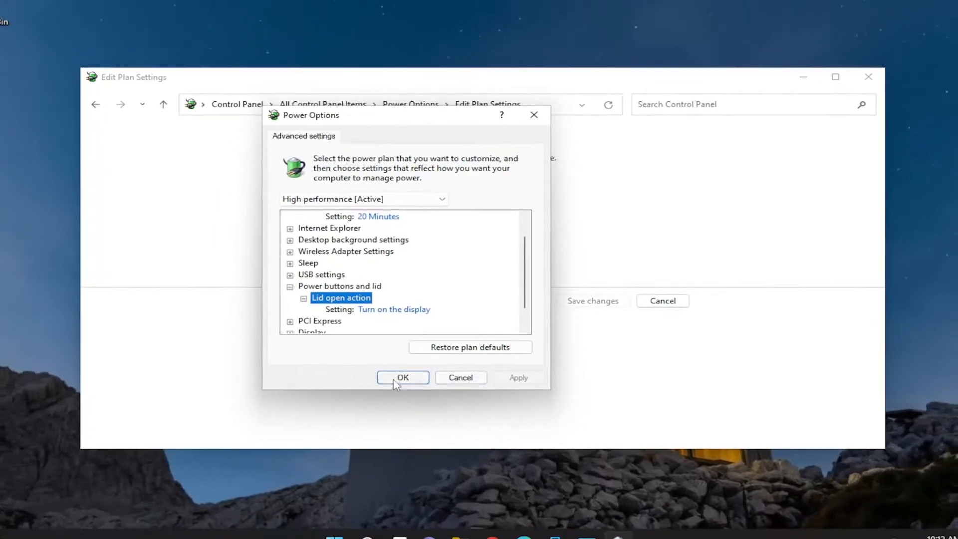
pyautogui.click(403, 377)
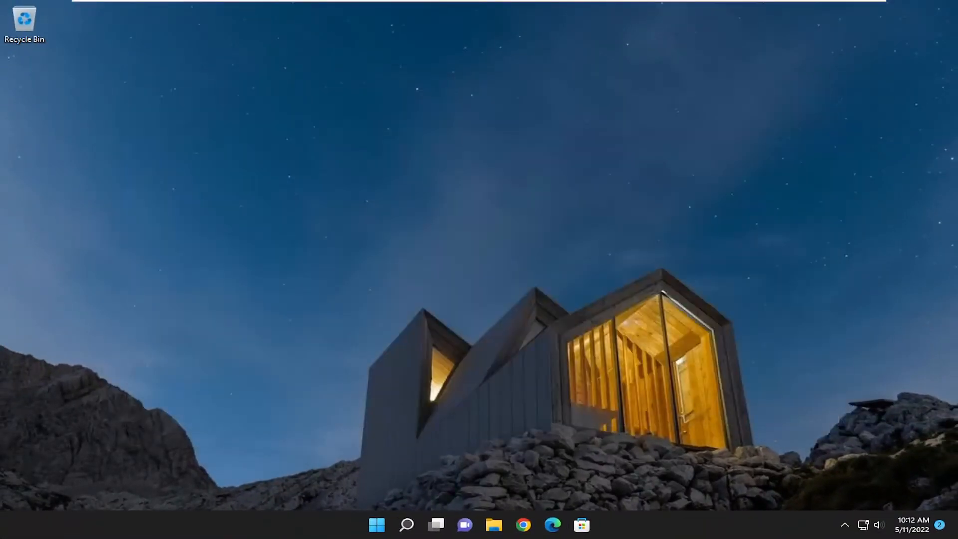